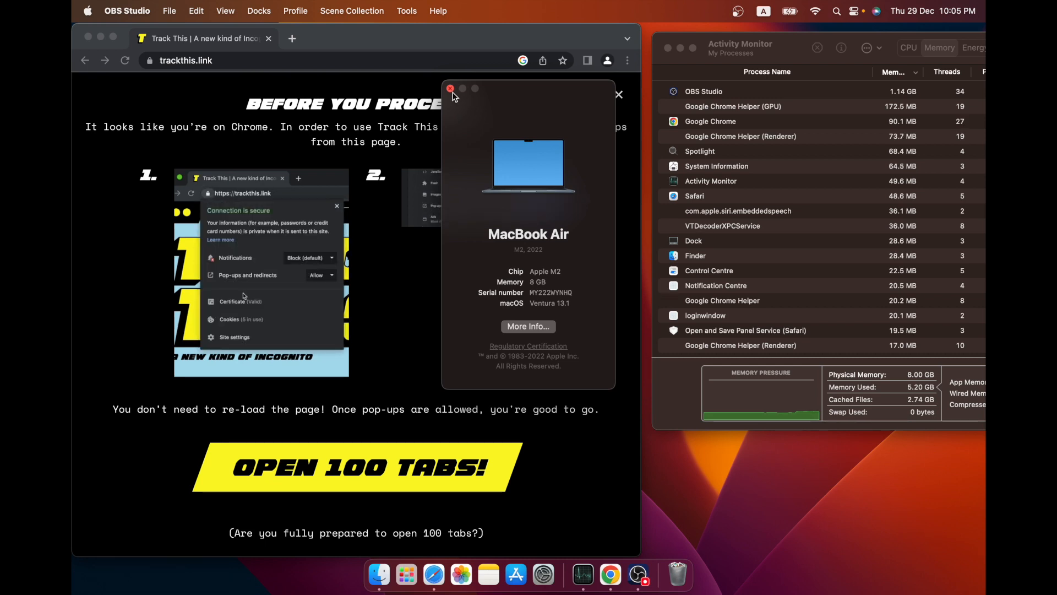
Close the MacBook Air specs window to reveal the Track This page in Chrome.
click(337, 204)
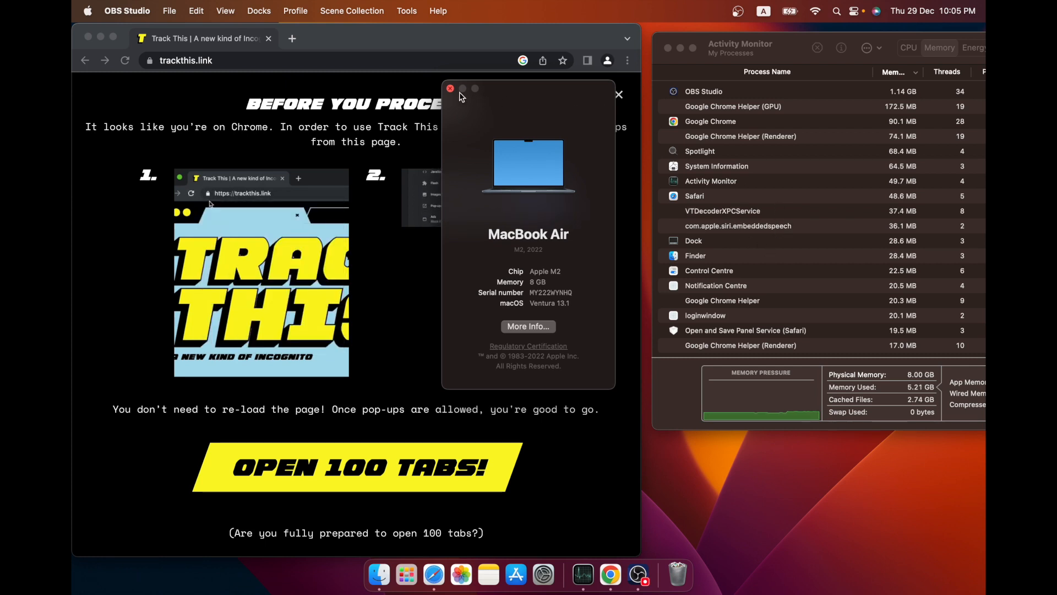
click(450, 88)
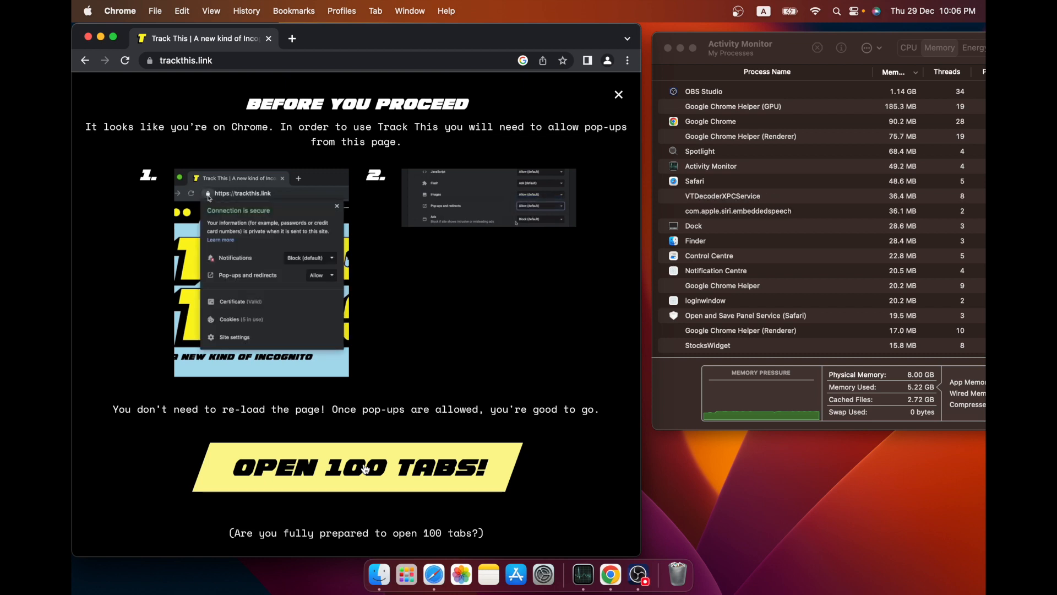
Launch the Track This site's 'Open 100 Tabs!' action.
click(363, 467)
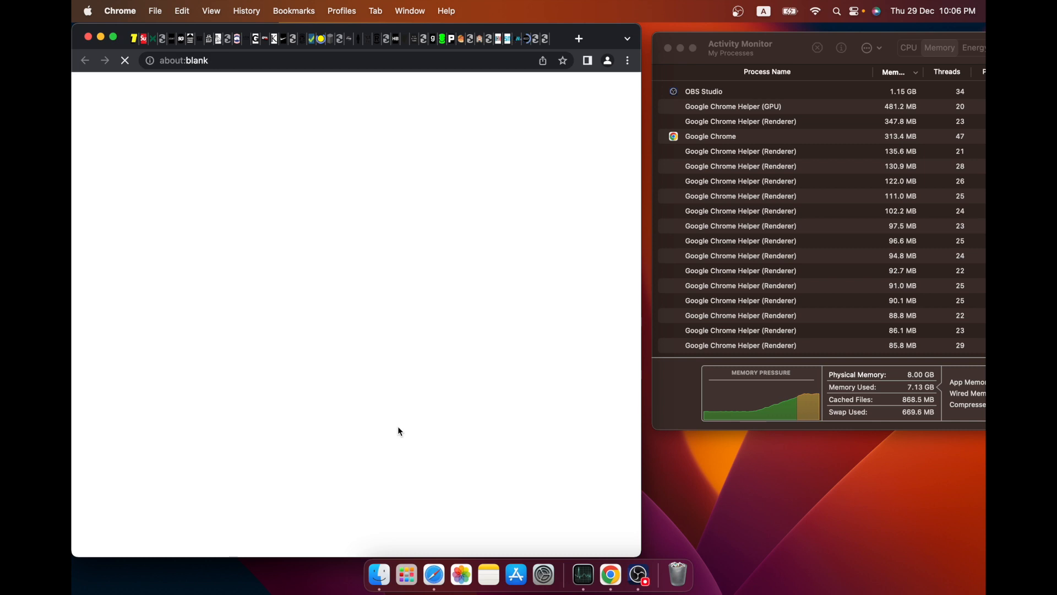
text(supremenewyork.com)
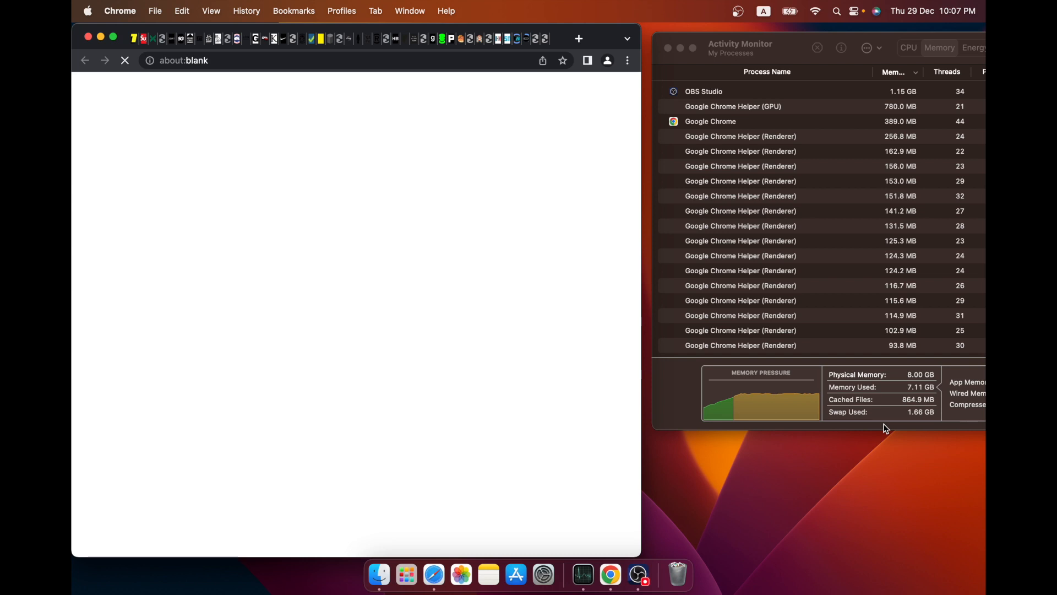
mouse_move(906, 423)
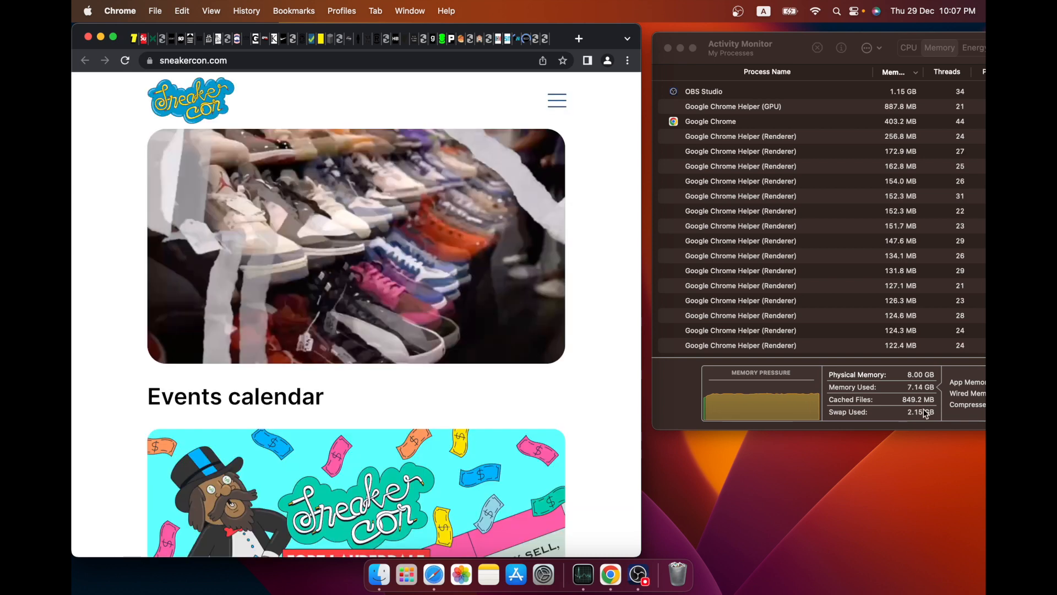
mouse_move(513, 467)
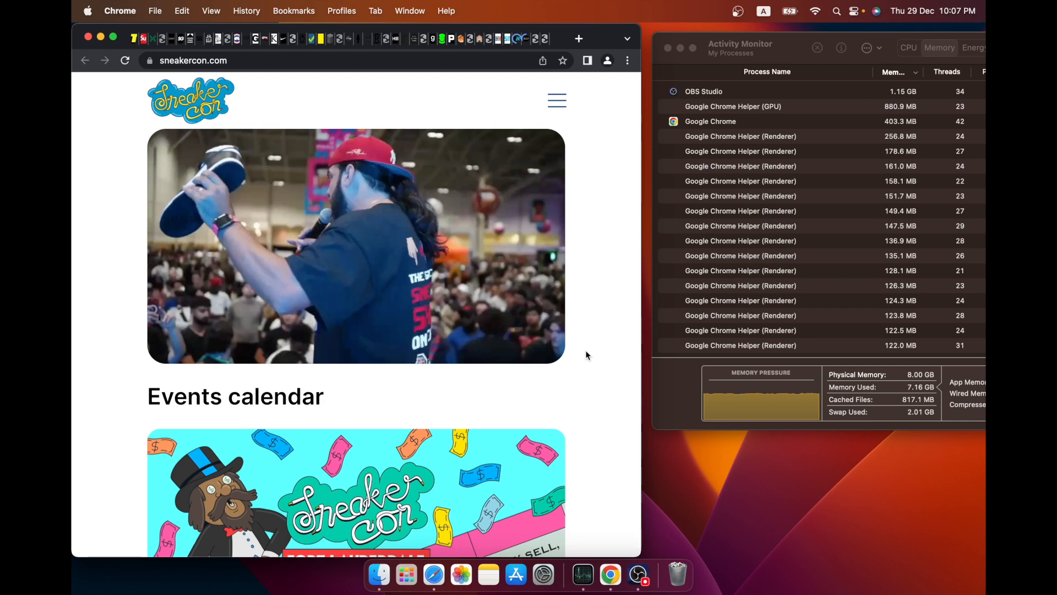
Go to the Supreme home page in Chrome, then bring Safari forward.
scroll(down, 3)
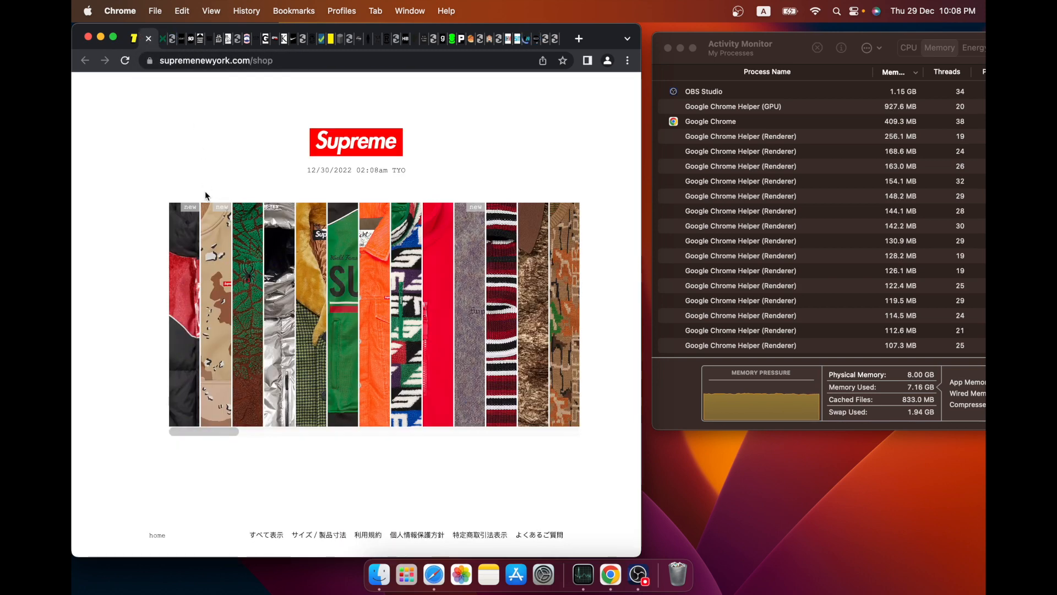
mouse_move(359, 150)
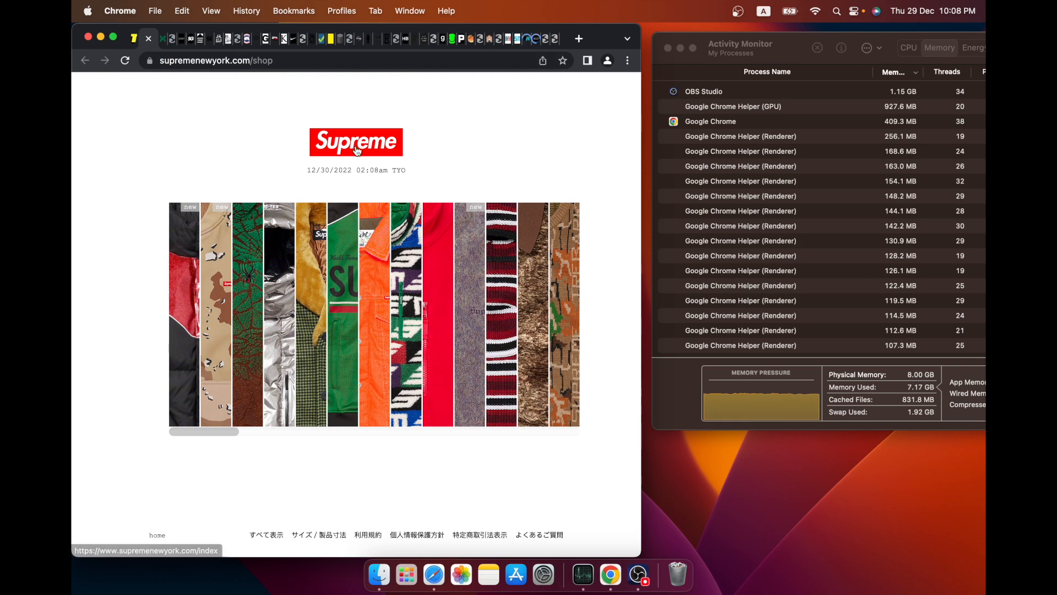
click(355, 145)
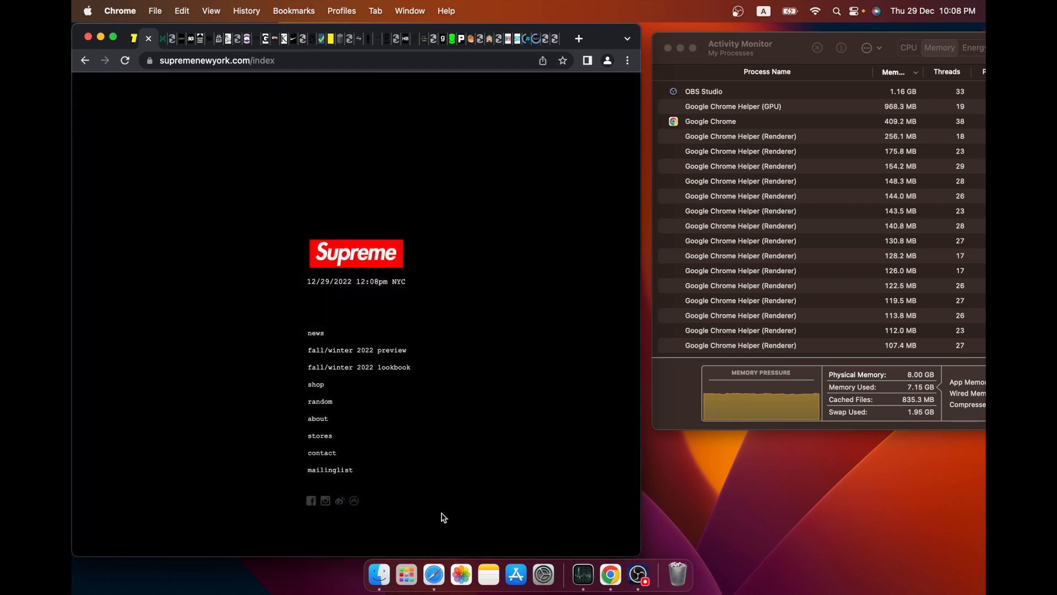
click(431, 573)
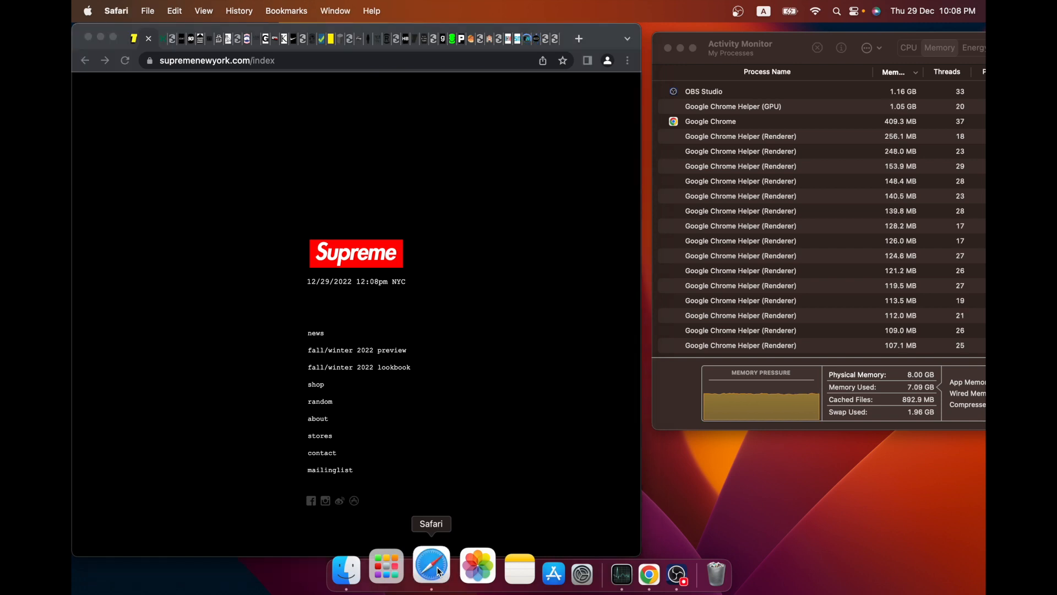
Load The Guardian from Safari's favourites full-screen and scroll through its front page.
click(431, 570)
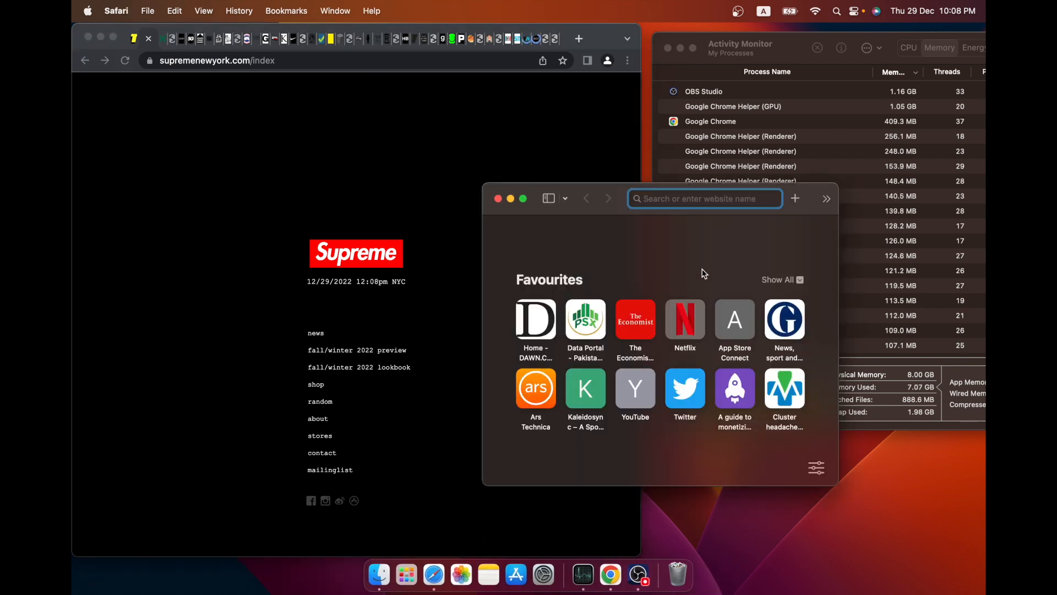
click(784, 320)
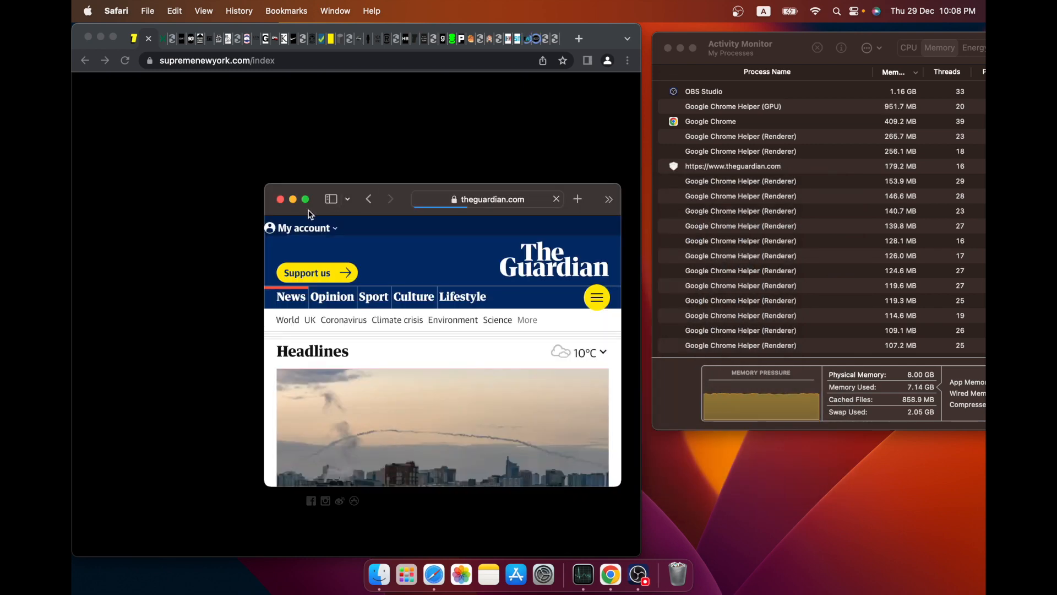
click(305, 198)
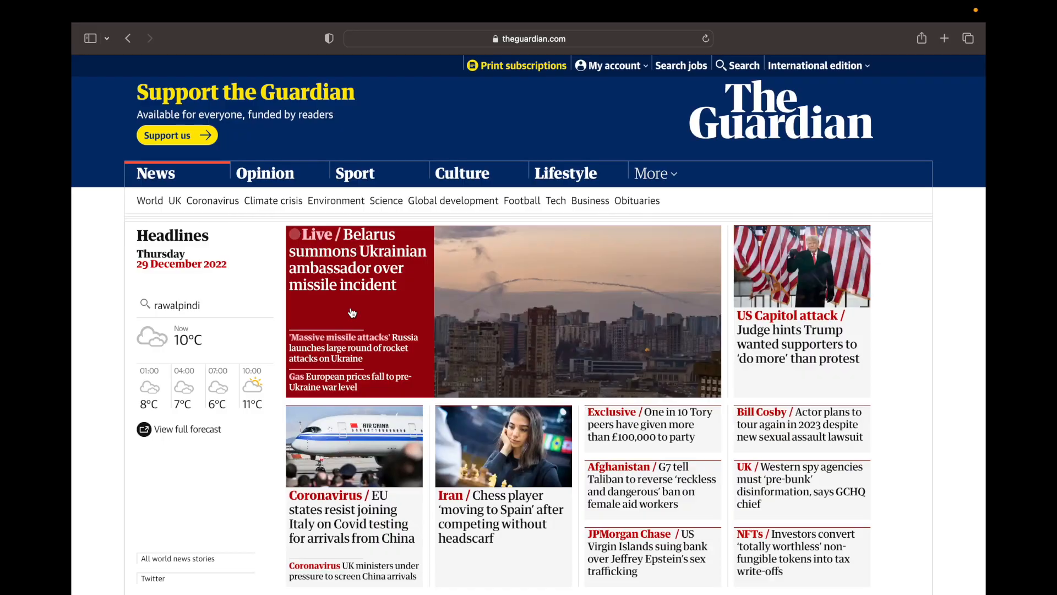
scroll(down, 3)
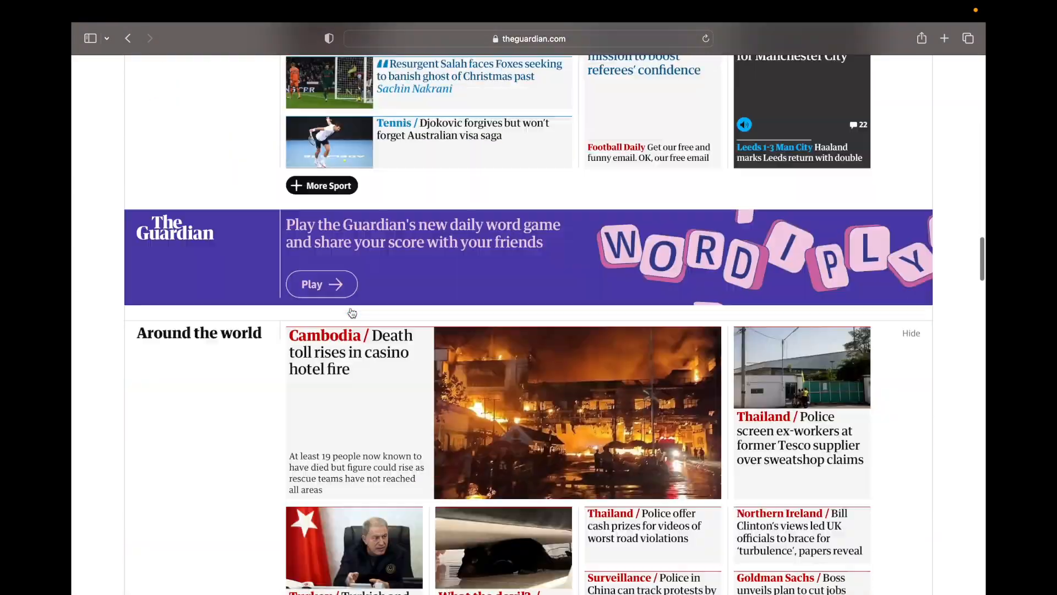
scroll(down, 3)
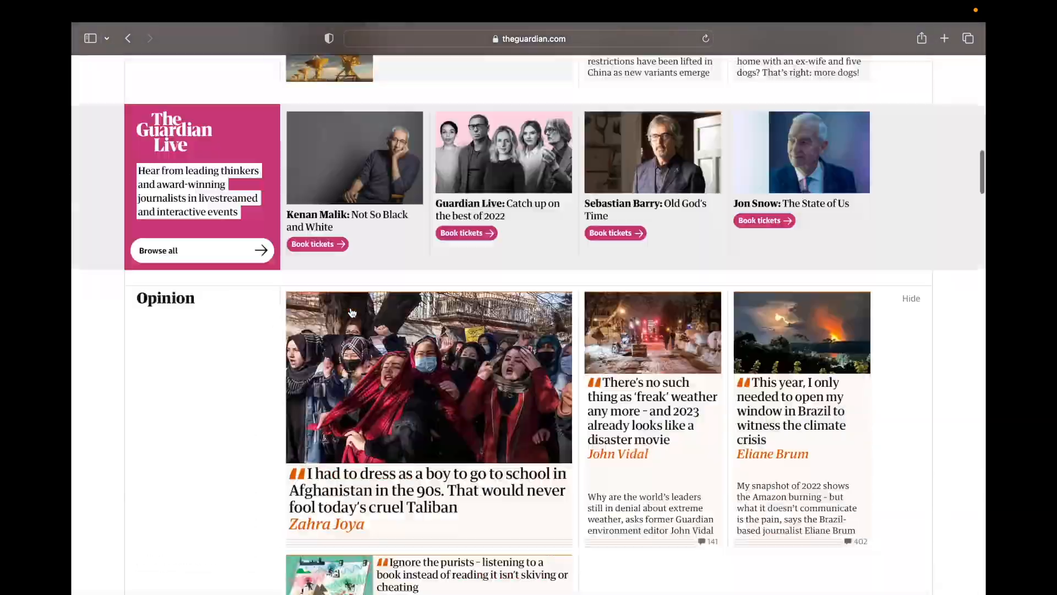
scroll(down, 3)
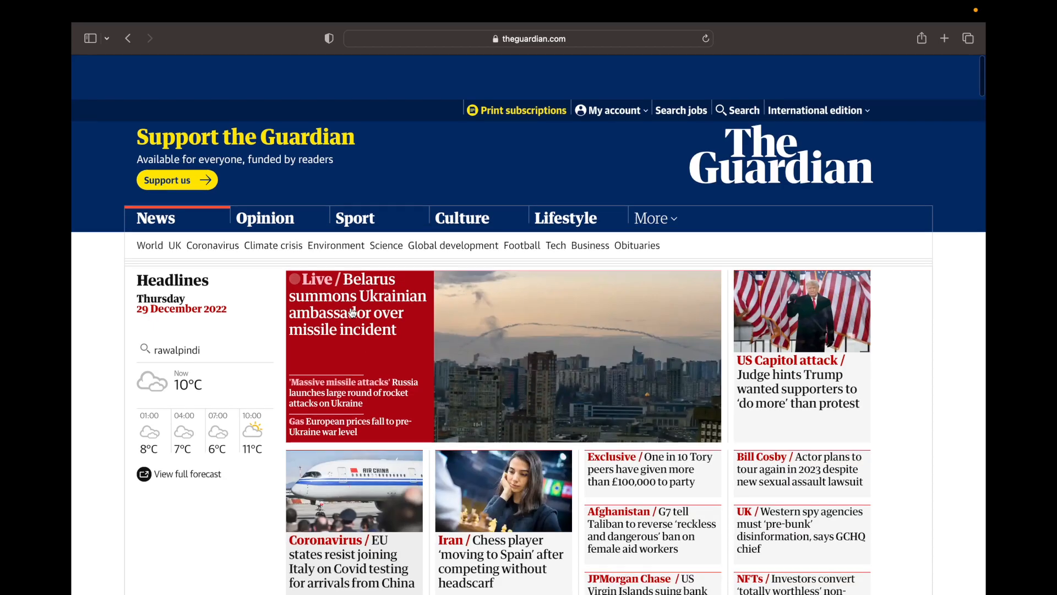
scroll(down, 3)
text(ver)
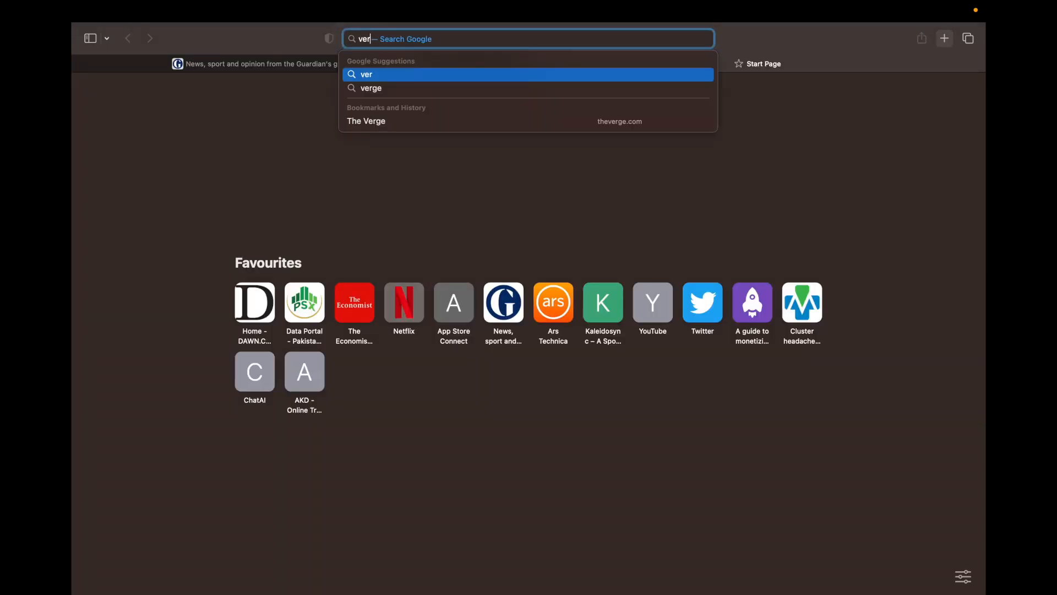
Load The Verge from the suggestions and scroll down to the Cadillac Lyriq review.
click(365, 121)
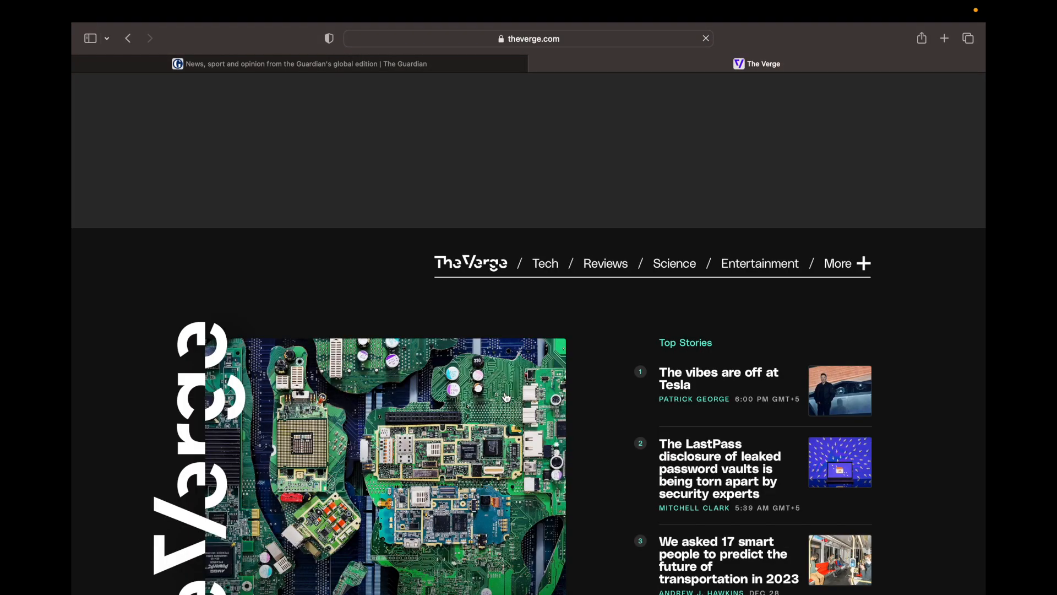
scroll(down, 3)
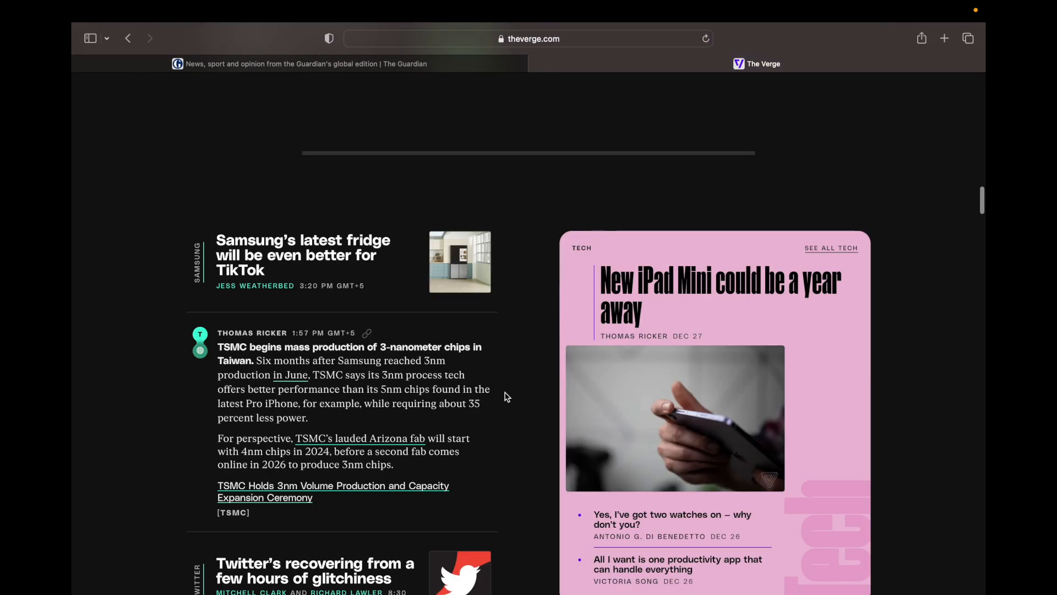
scroll(down, 3)
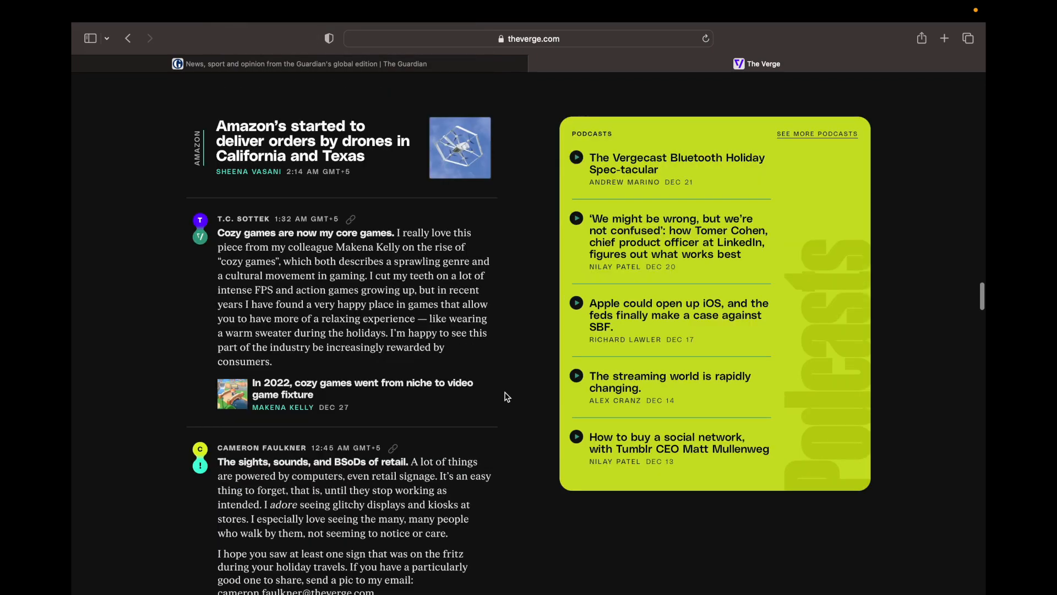
scroll(down, 3)
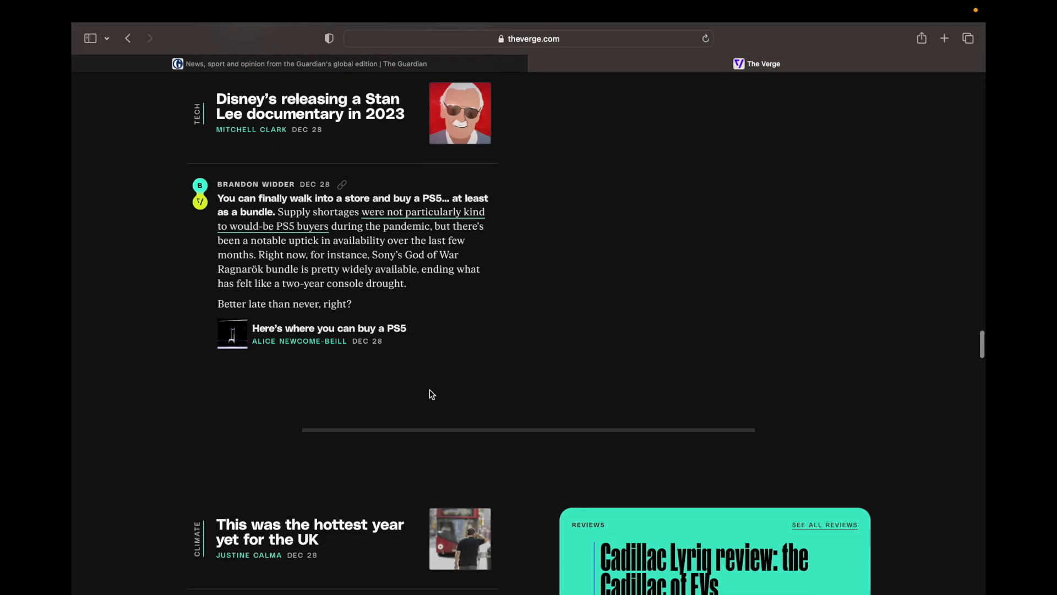
scroll(down, 3)
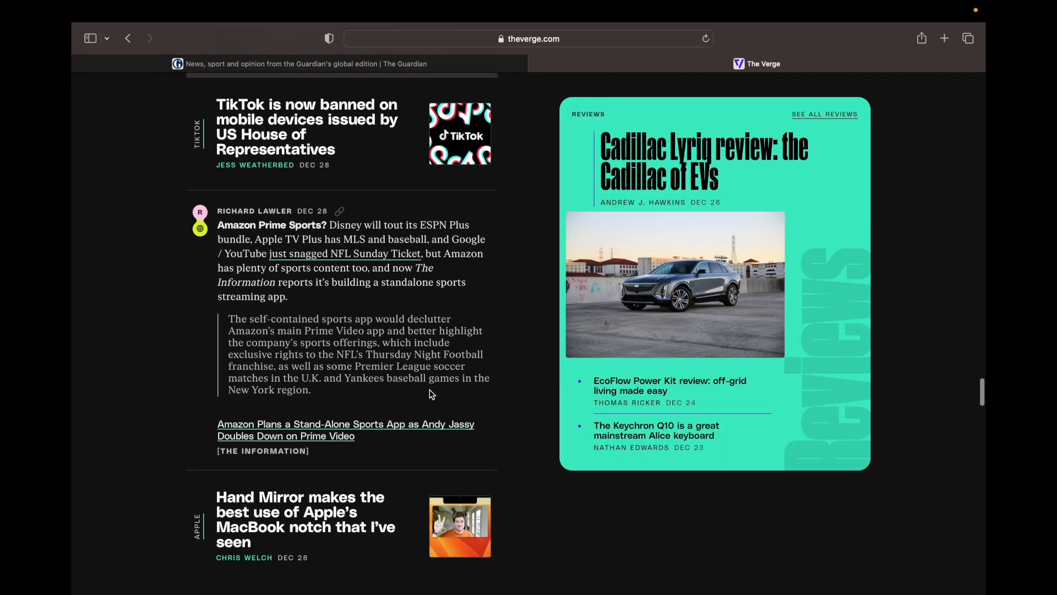
scroll(down, 3)
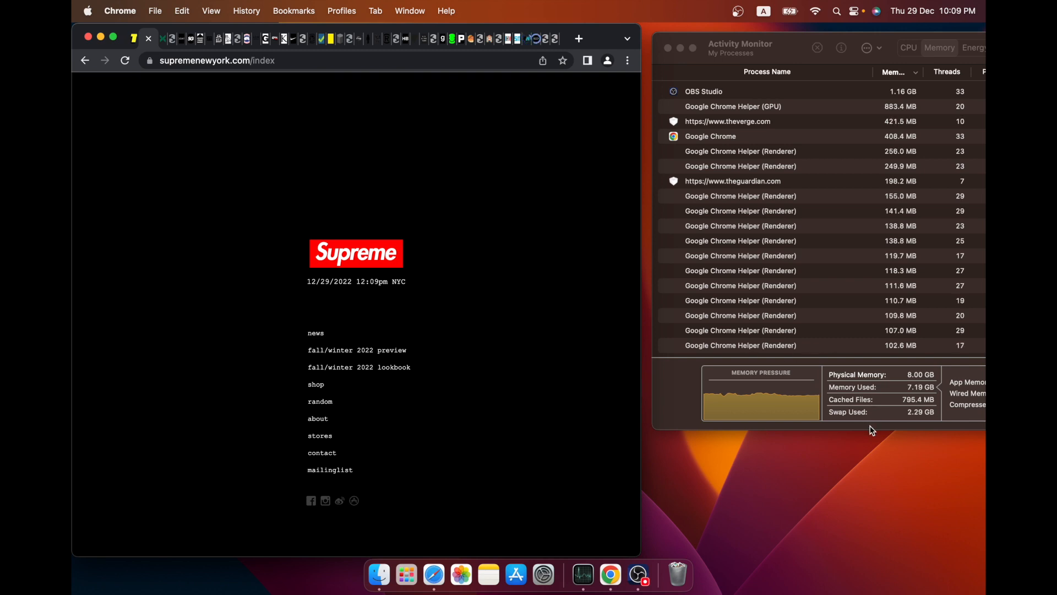
mouse_move(853, 449)
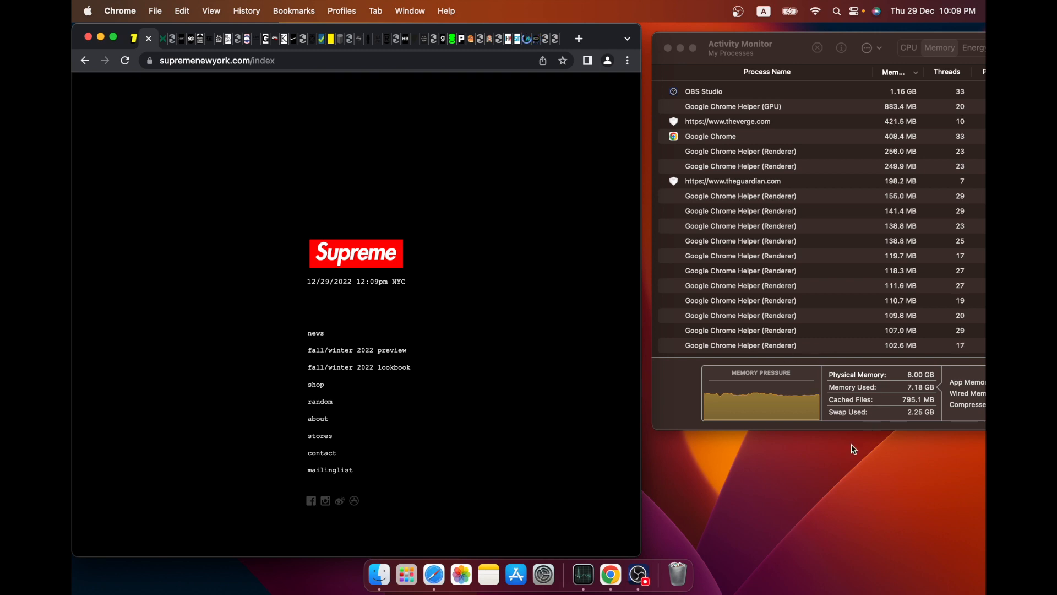
Search 'ex' in Spotlight to start launching Microsoft Excel.
text(ex)
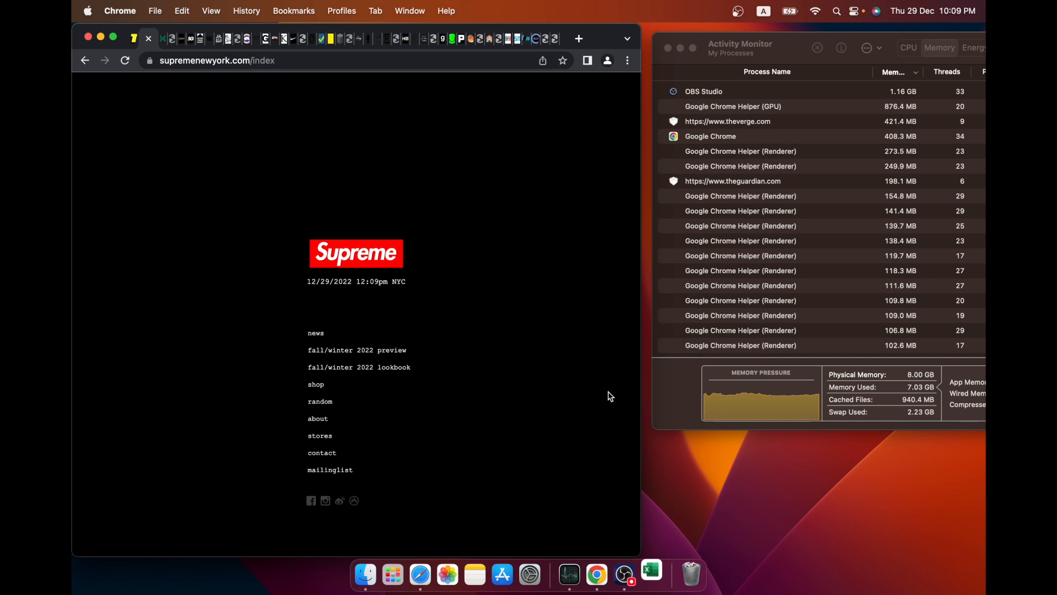
mouse_move(654, 562)
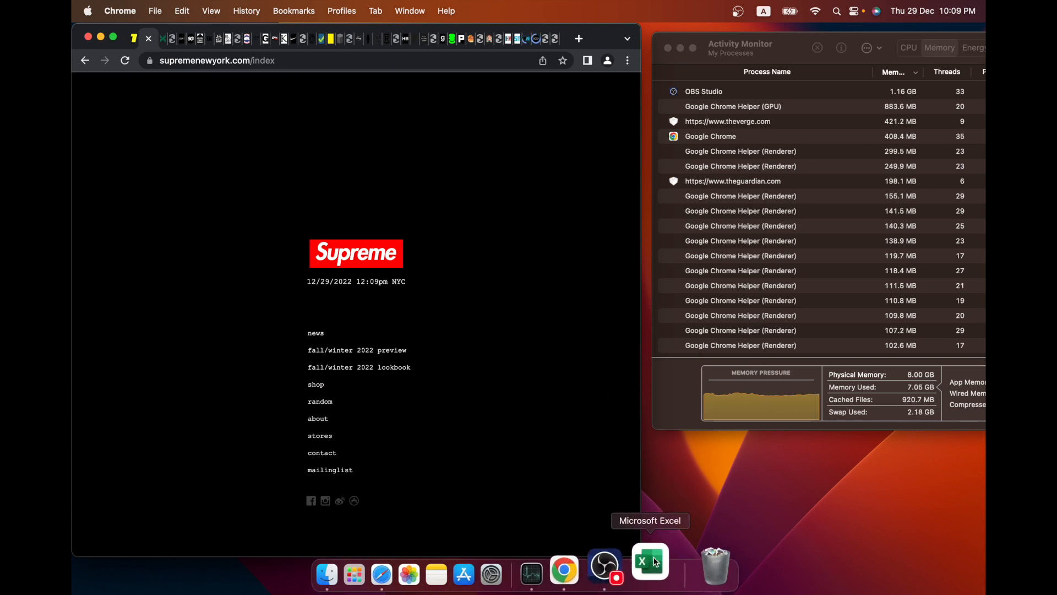
Bring Excel forward to its new-workbook template gallery.
click(650, 560)
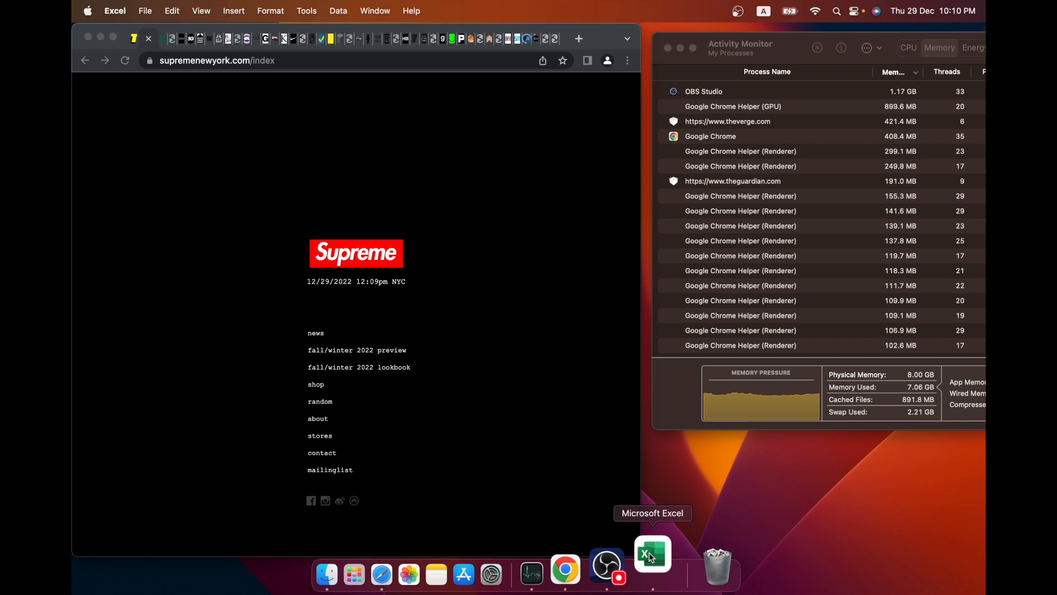
click(652, 554)
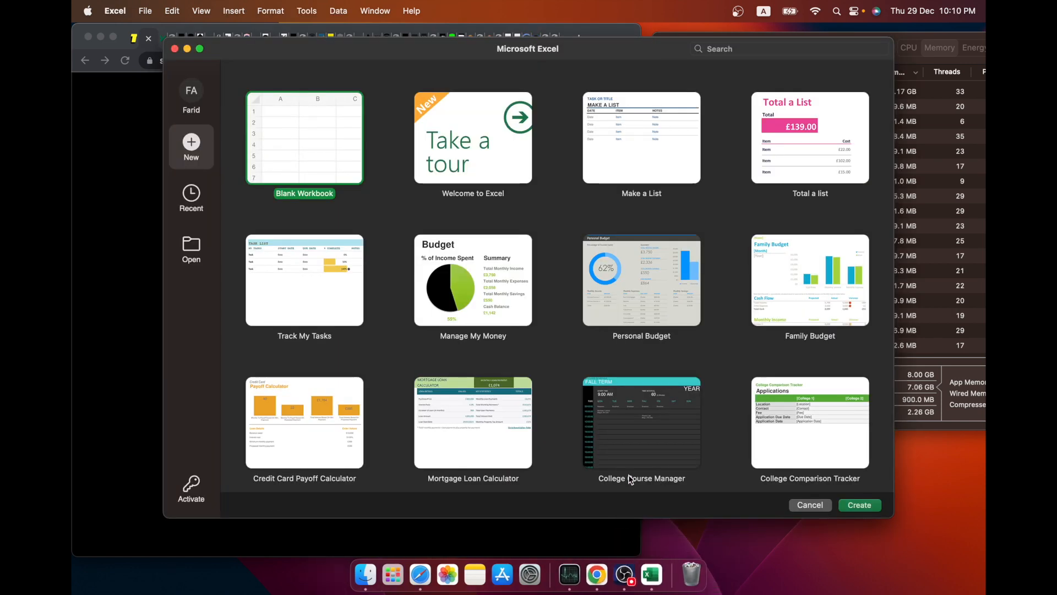
mouse_move(584, 398)
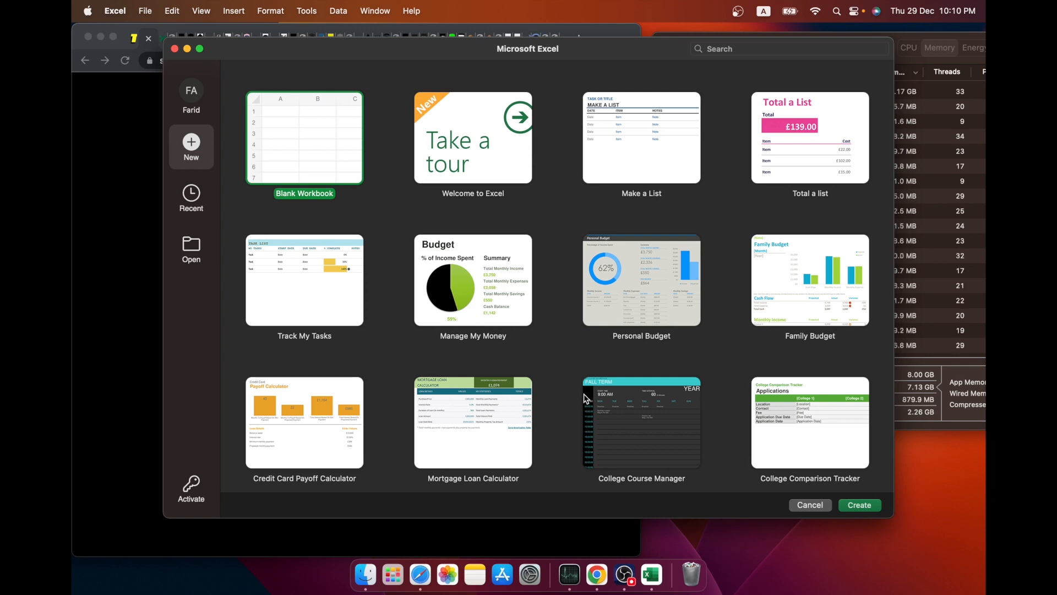
mouse_move(293, 428)
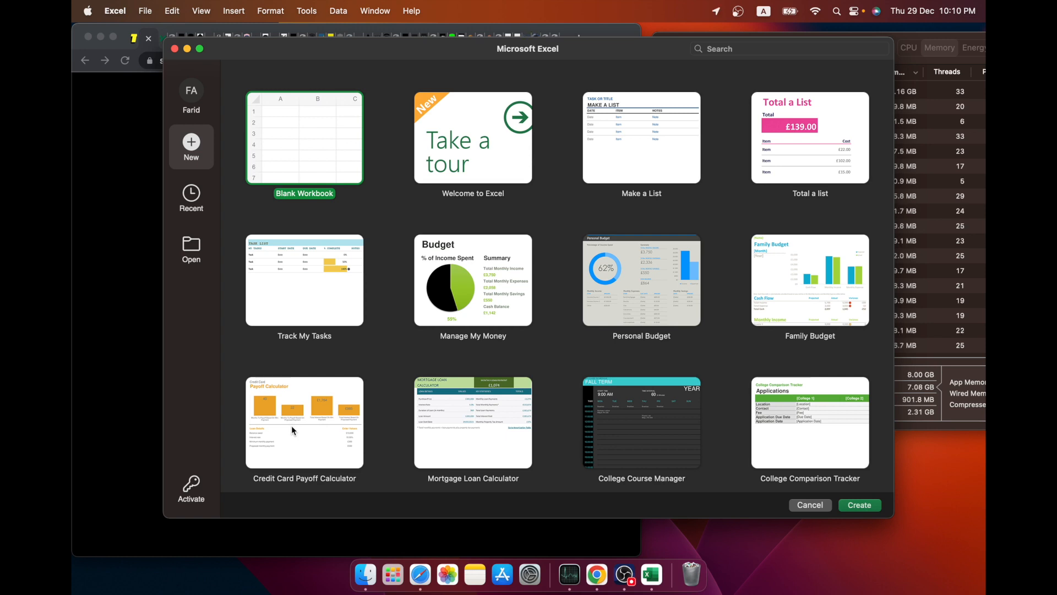
Create a workbook from the Credit Card Payoff Calculator template.
click(304, 421)
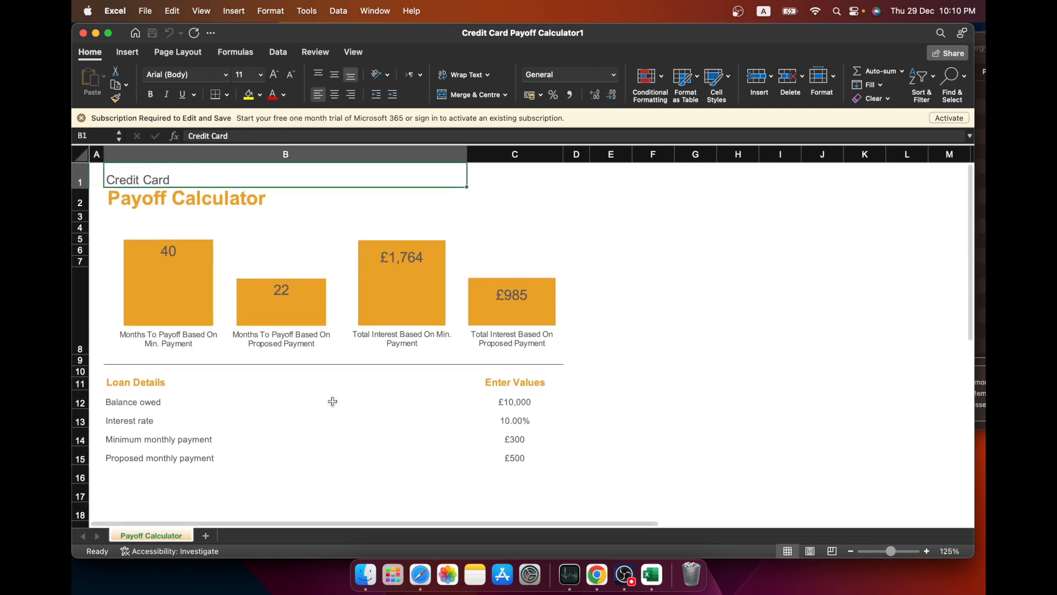
Enter a new proposed monthly payment and start editing the balance owed.
click(514, 458)
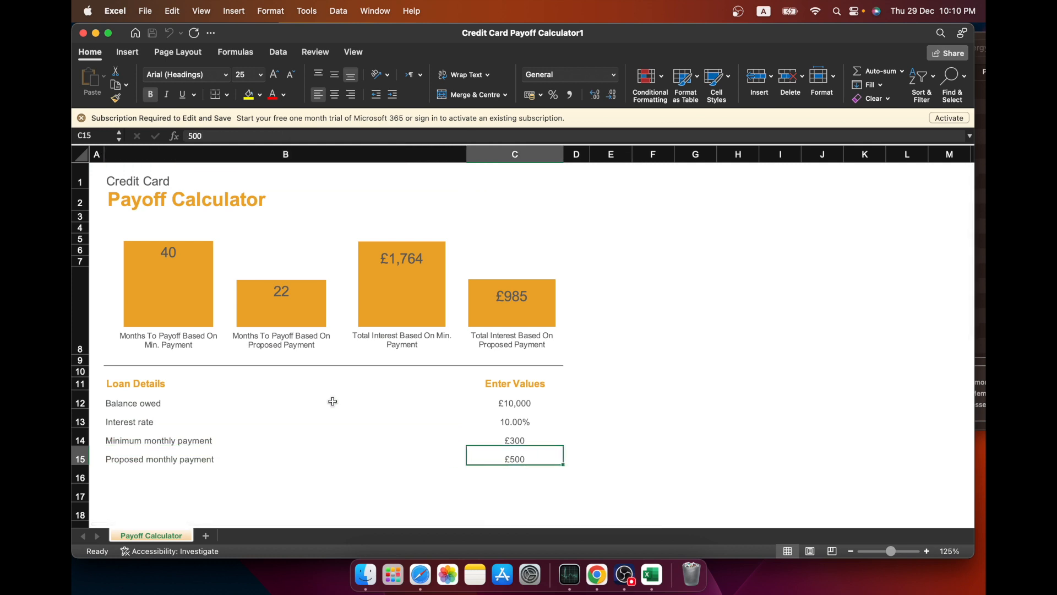
text(10)
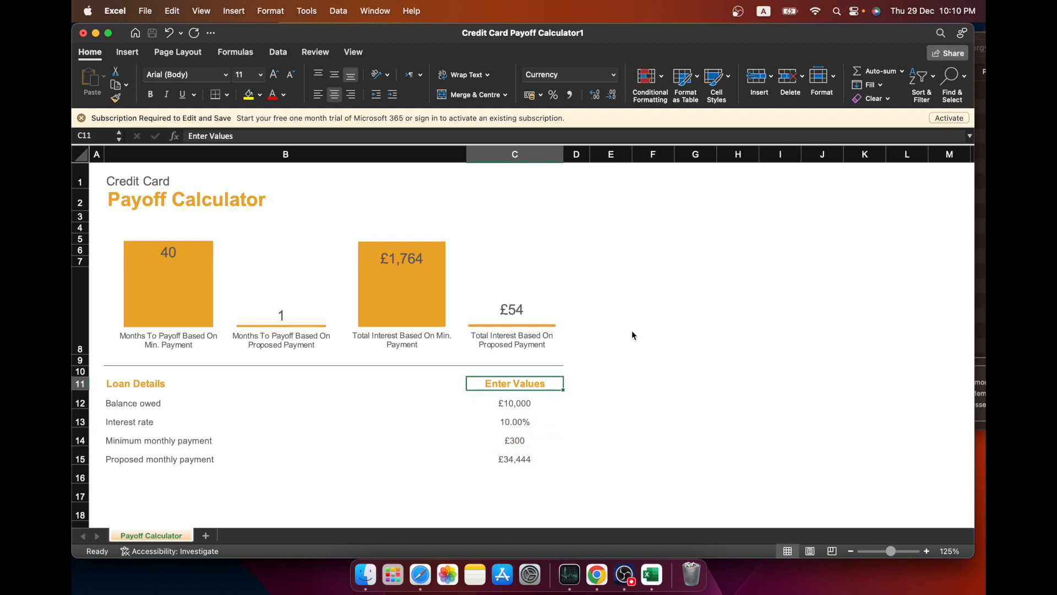
click(514, 403)
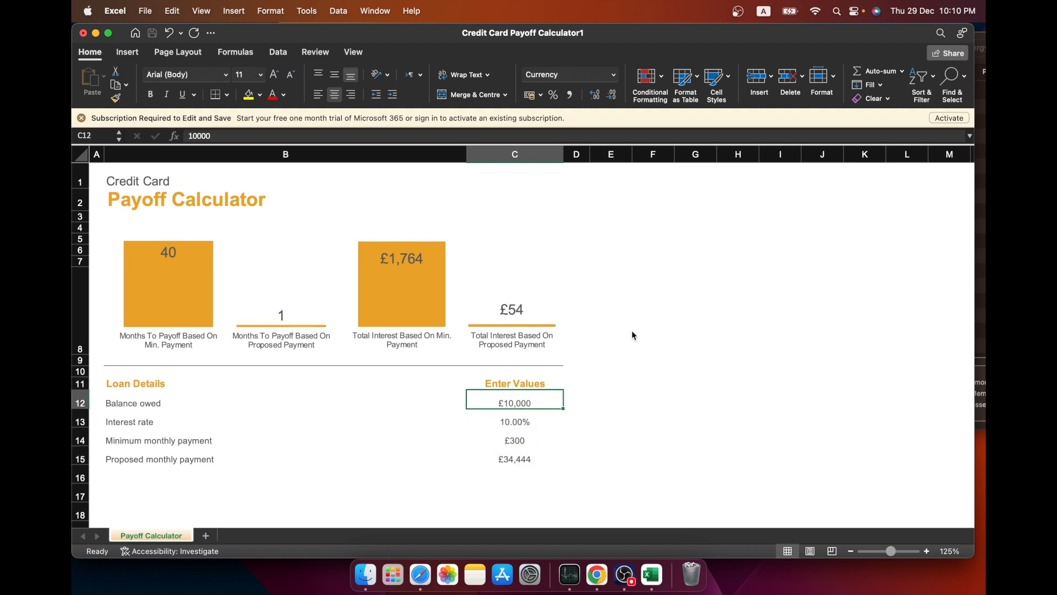
click(514, 420)
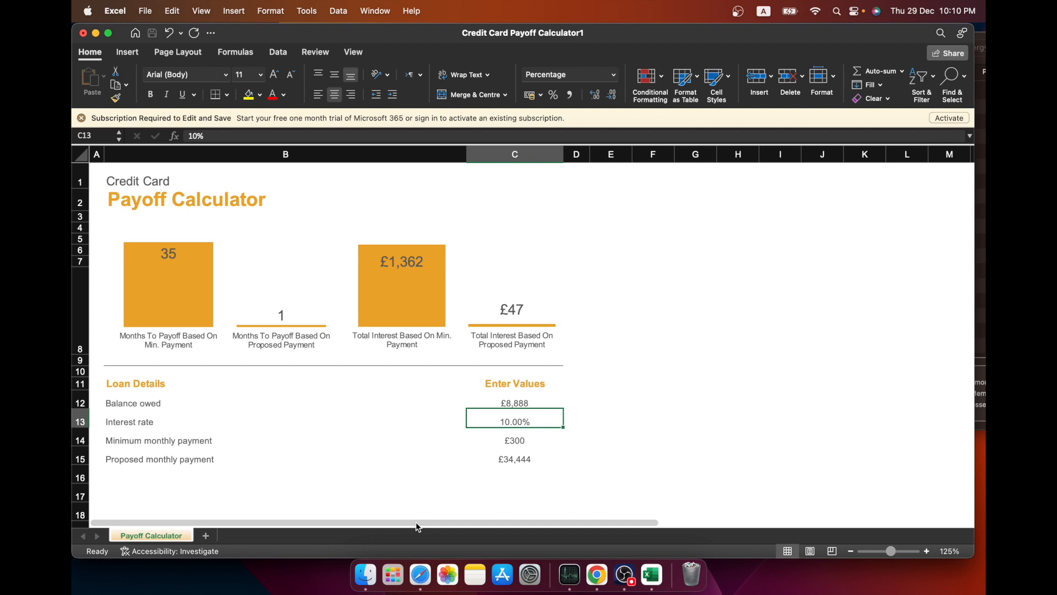
mouse_move(416, 570)
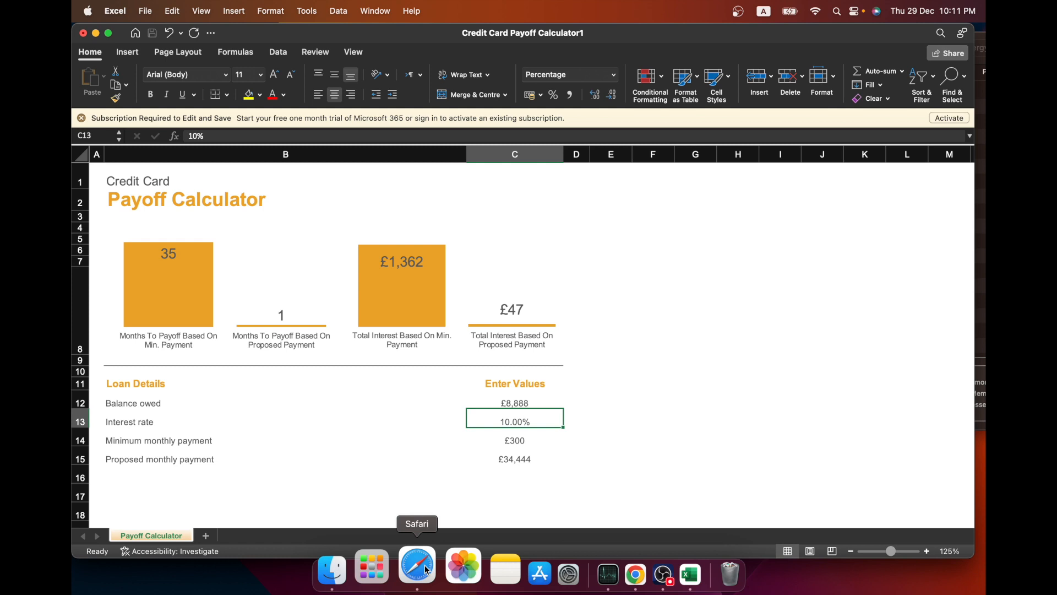
mouse_move(612, 552)
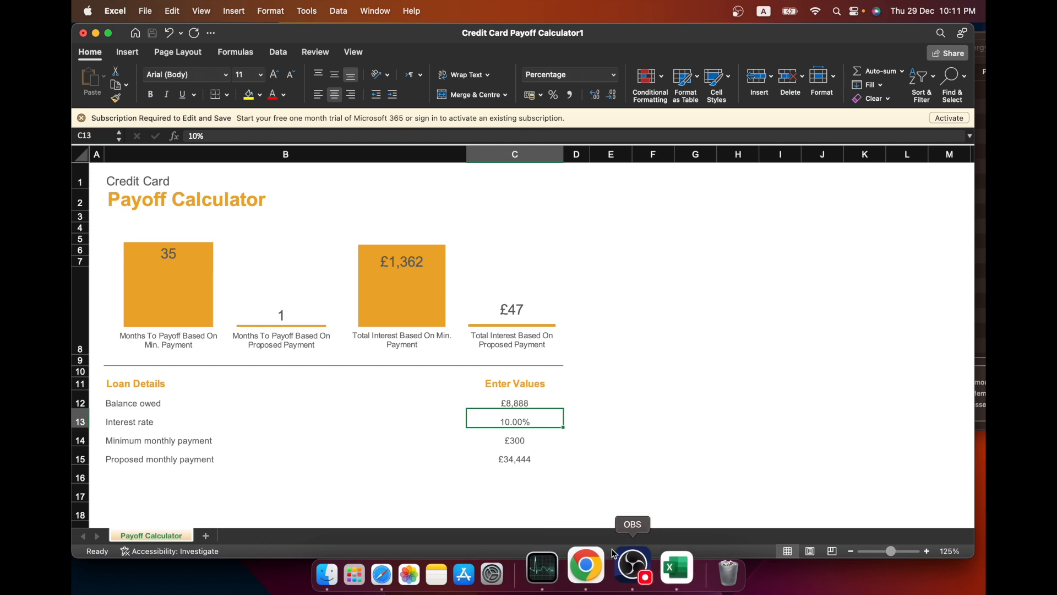
mouse_move(571, 568)
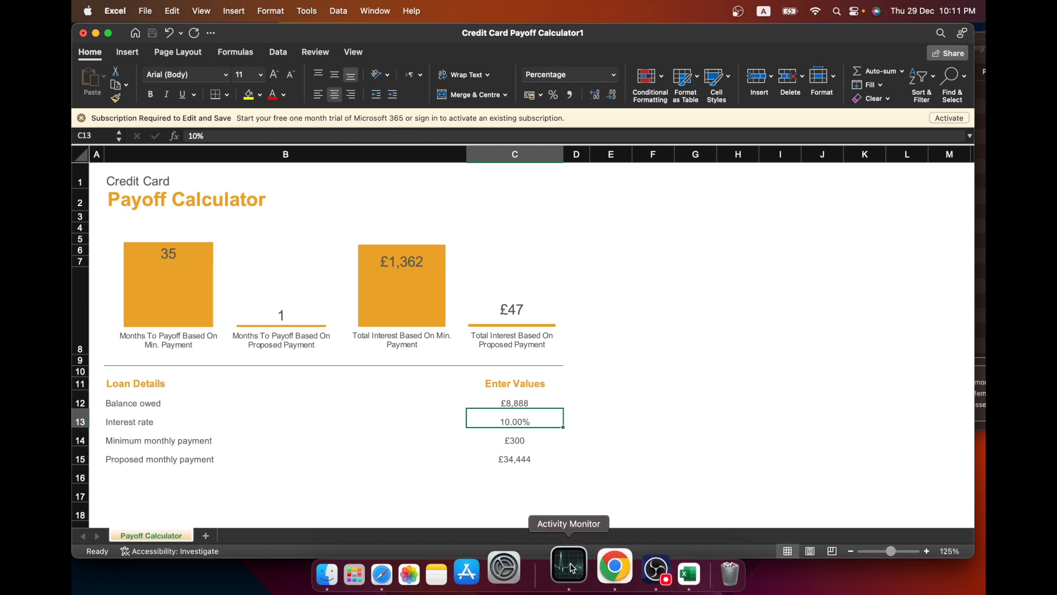
Bring Activity Monitor's memory readout forward showing 2.39 GB swap used.
click(568, 567)
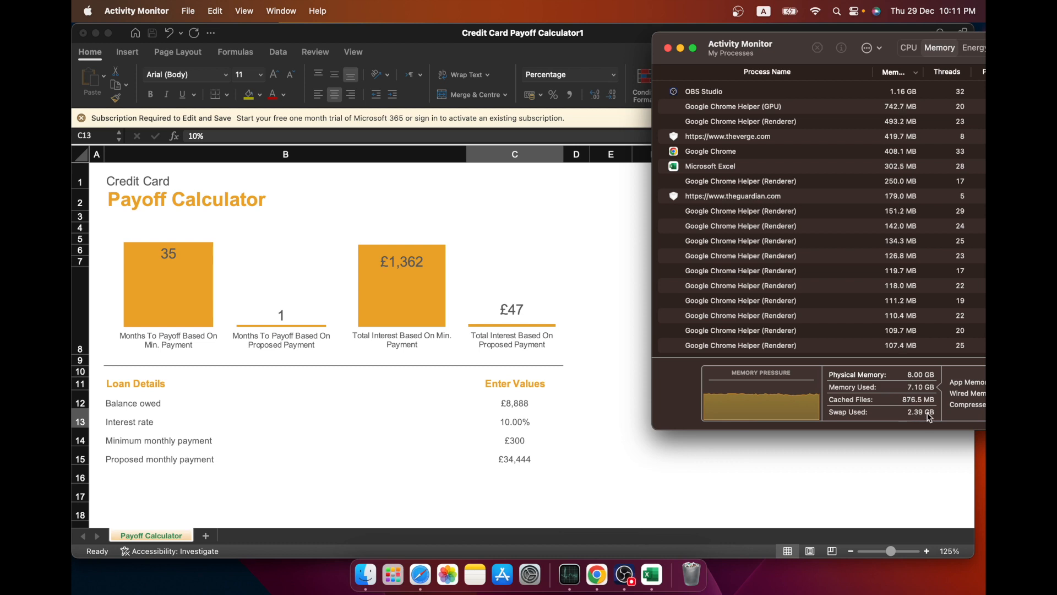
mouse_move(932, 419)
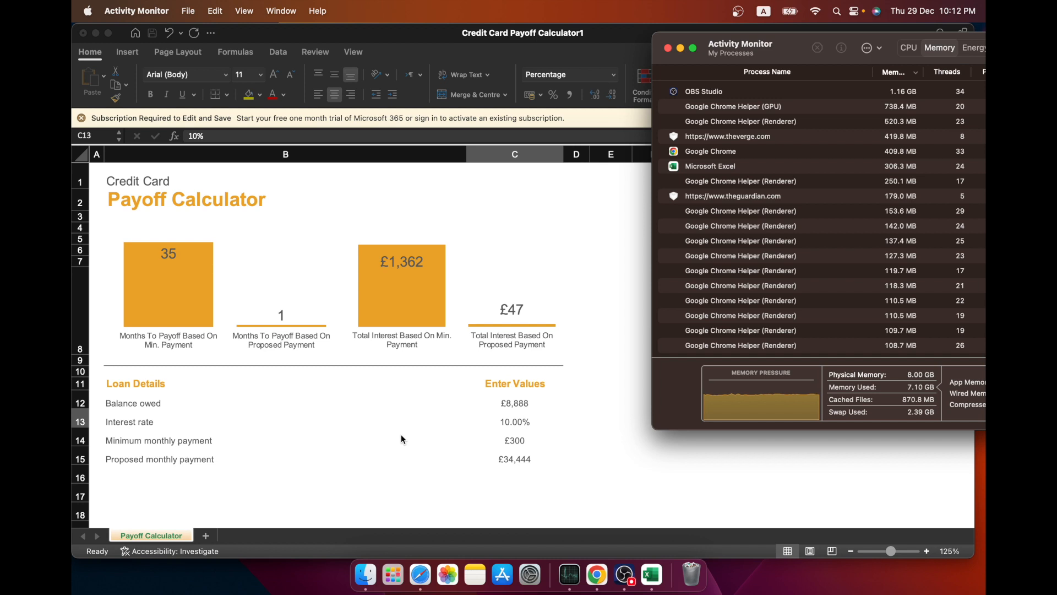
mouse_move(427, 579)
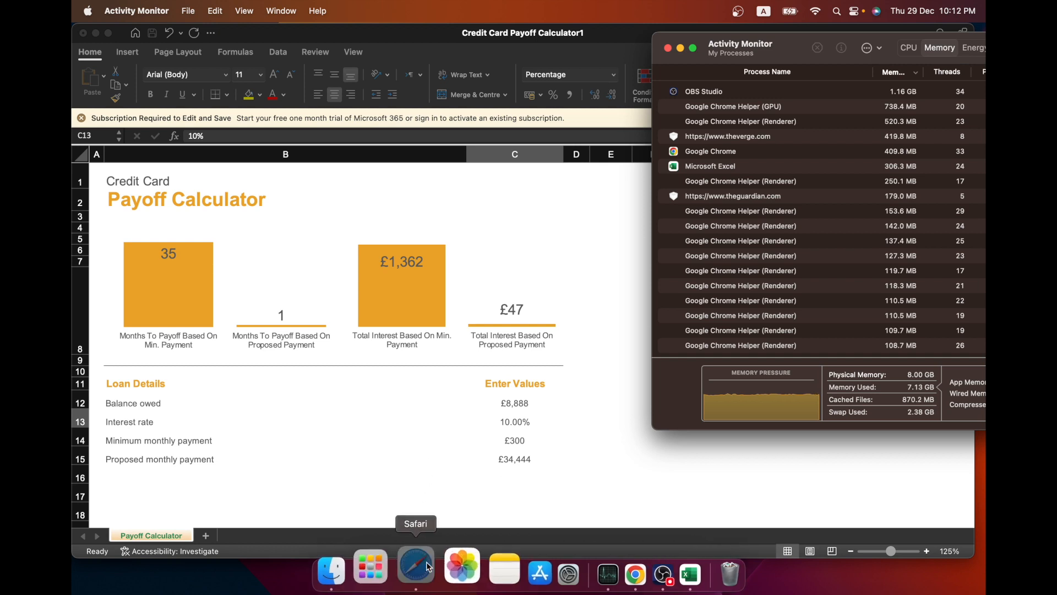